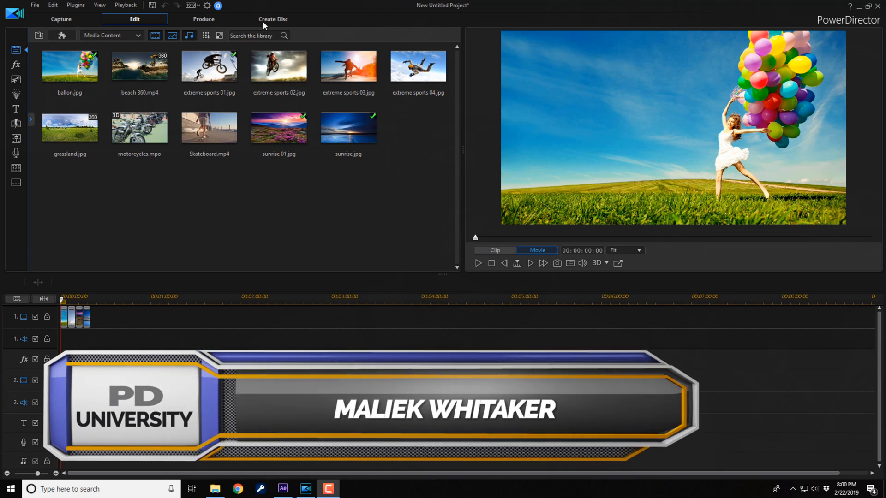
Switch to the Create Disc workspace to show the default My Videos menu.
{"action": "left_click", "coordinate": [273, 19]}
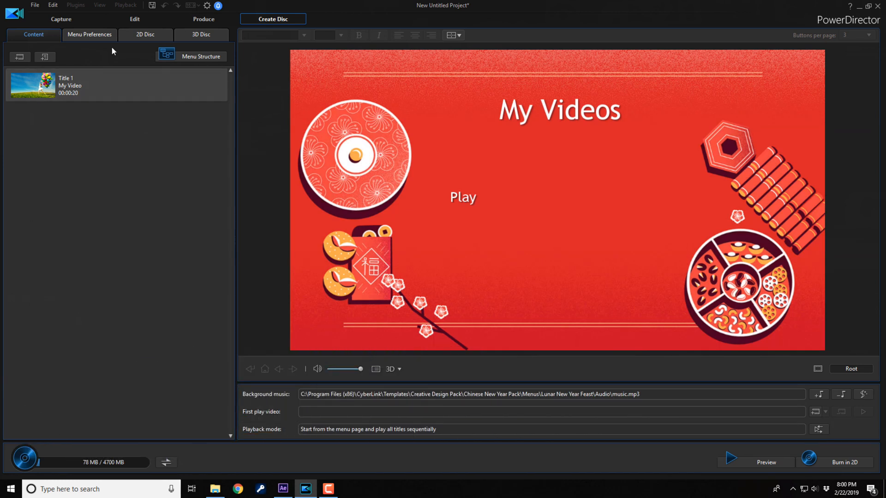
{"action": "mouse_move", "coordinate": [89, 35]}
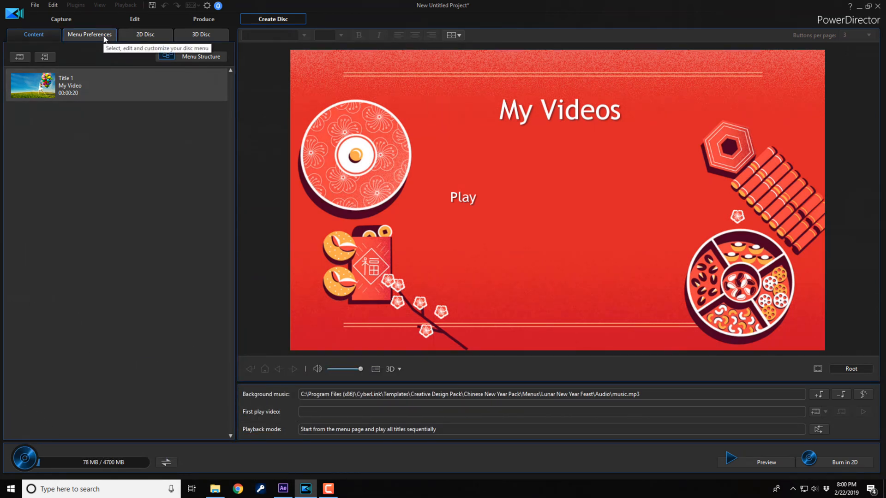
In Menu Preferences, scroll to the Lunar New Year template and show its page options.
{"action": "left_click", "coordinate": [88, 34]}
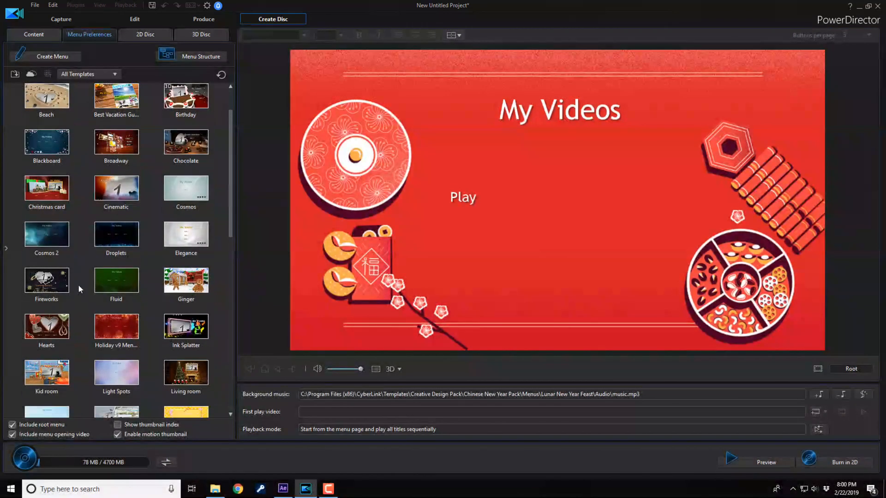
{"action": "scroll", "scroll_direction": "down", "scroll_amount": 3}
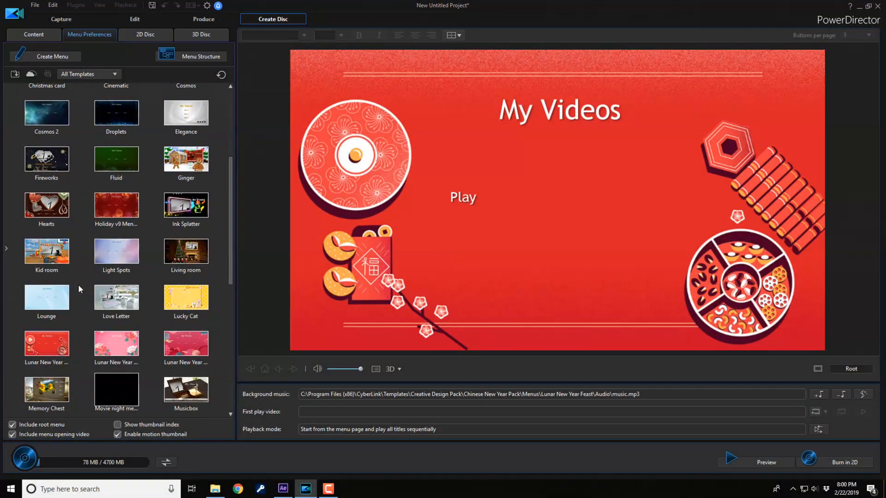
{"action": "scroll", "scroll_direction": "down", "scroll_amount": 3}
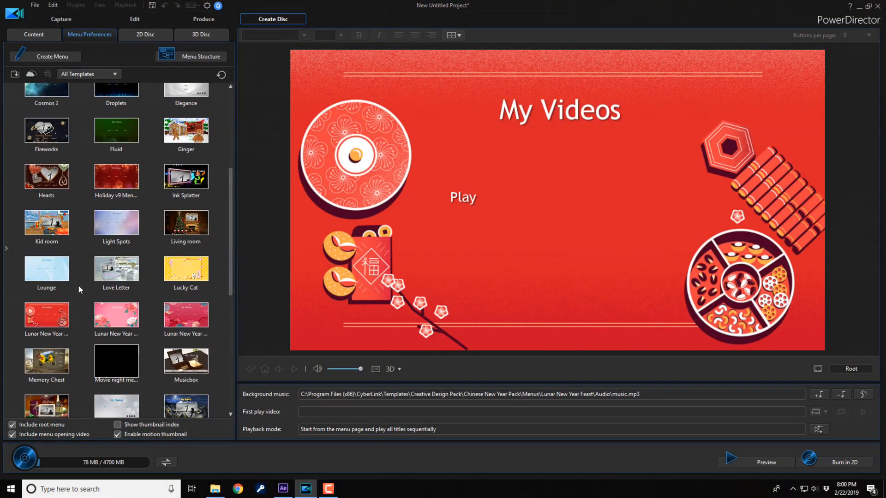
{"action": "mouse_move", "coordinate": [81, 317]}
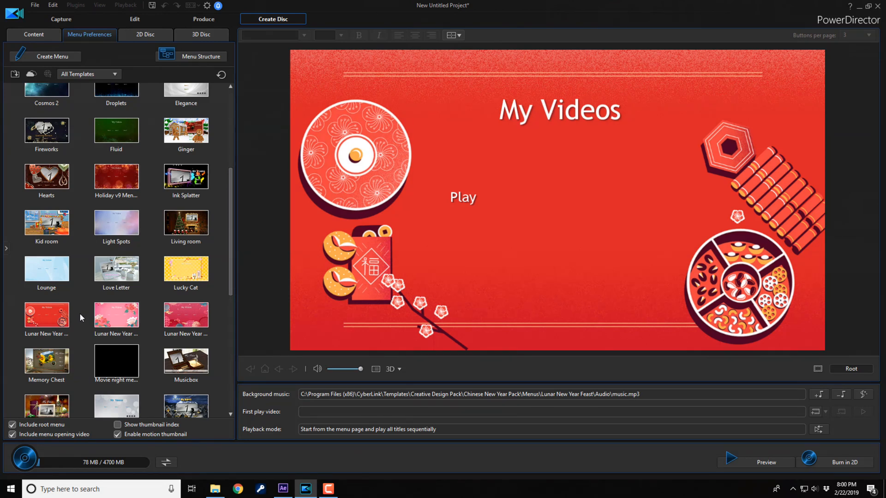
{"action": "left_click", "coordinate": [46, 314]}
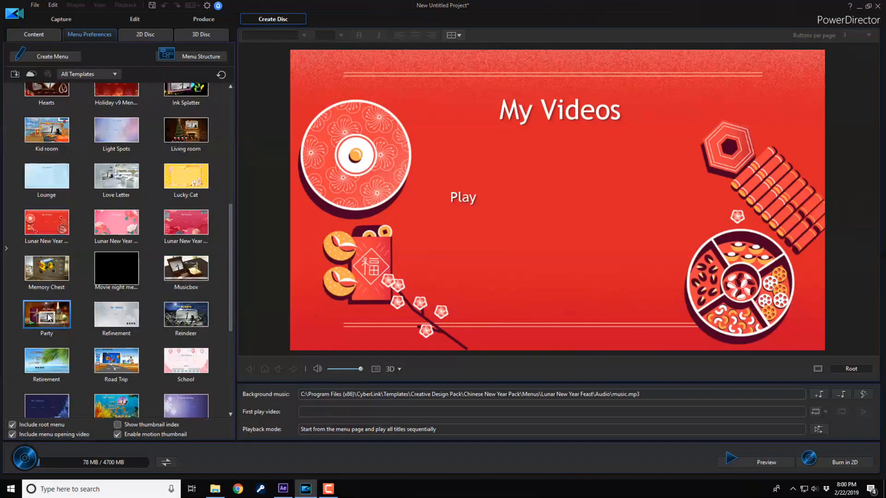
{"action": "double_click", "coordinate": [46, 313]}
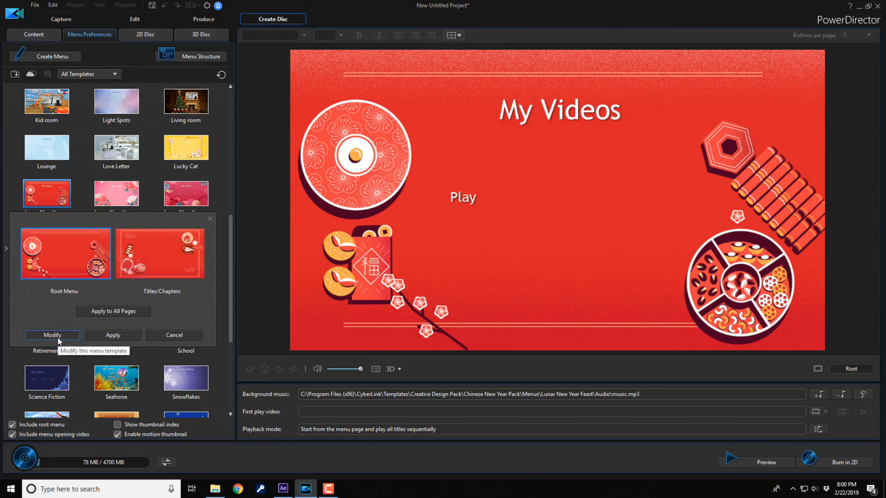
Modify the Lunar New Year template and bring up the background image or video options.
{"action": "left_click", "coordinate": [52, 335]}
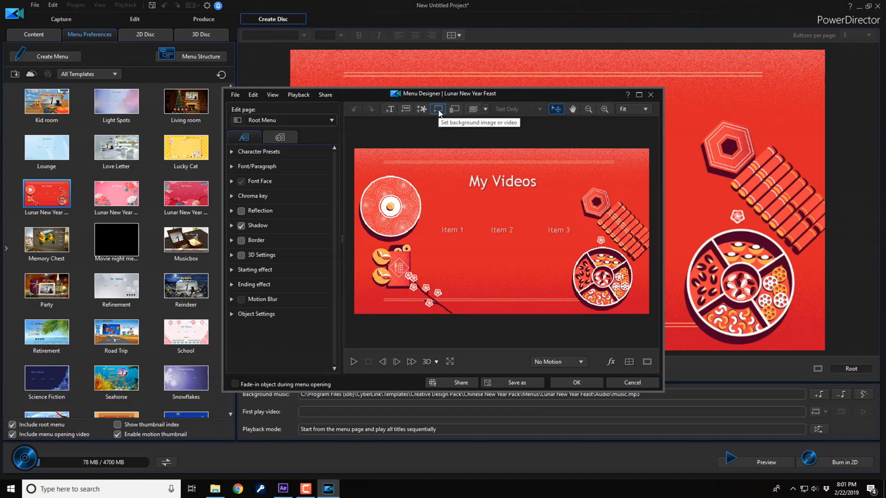
{"action": "left_click", "coordinate": [438, 109]}
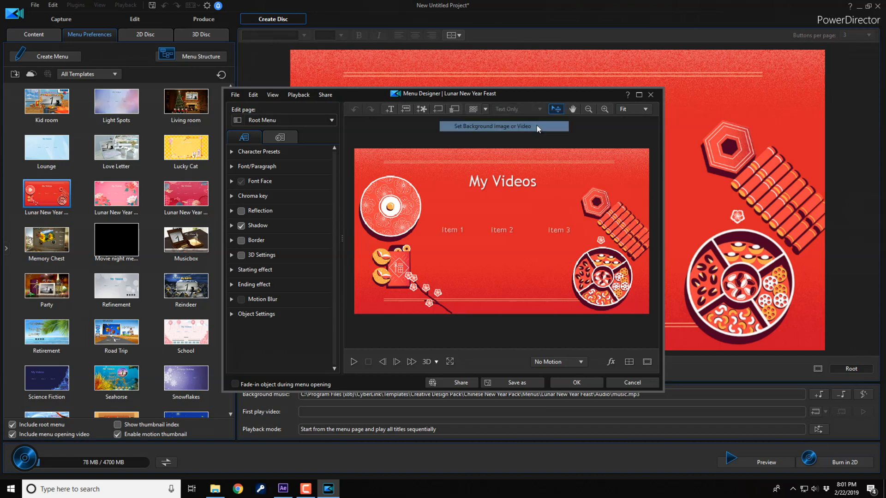
Pick the black-and-white portrait from the 4th of July folder as background.
{"action": "left_click", "coordinate": [491, 125]}
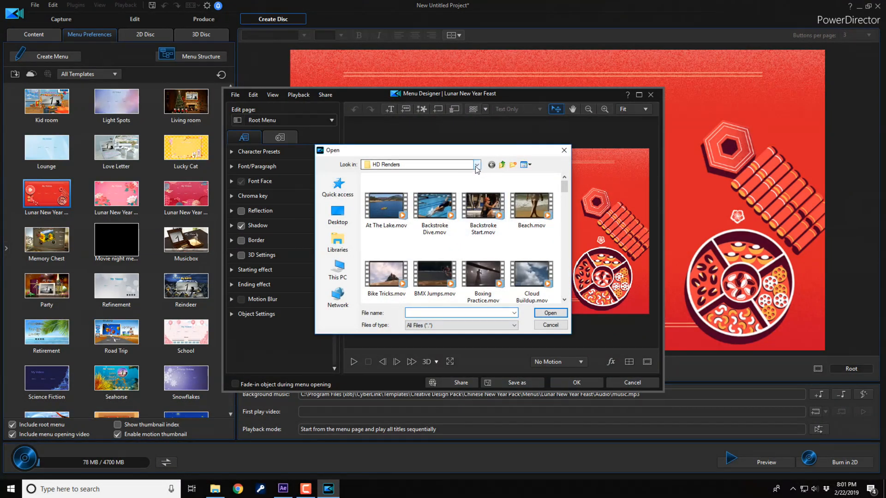
{"action": "mouse_move", "coordinate": [338, 270]}
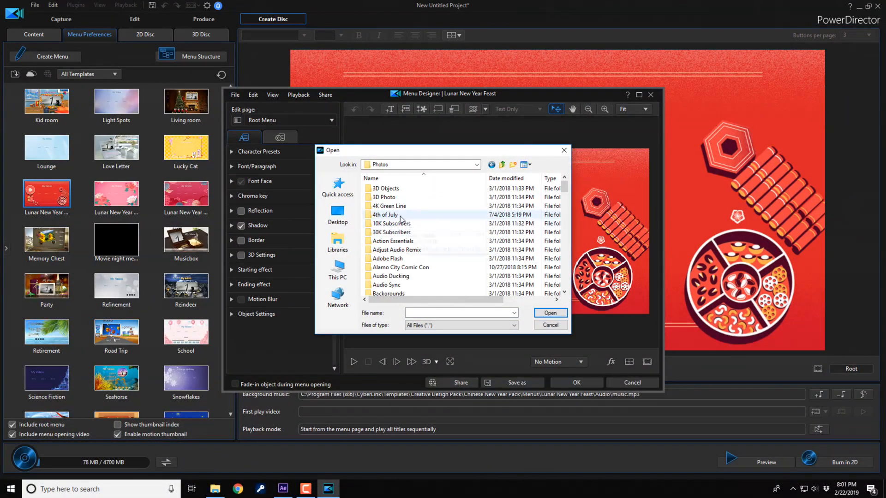
{"action": "double_click", "coordinate": [385, 215]}
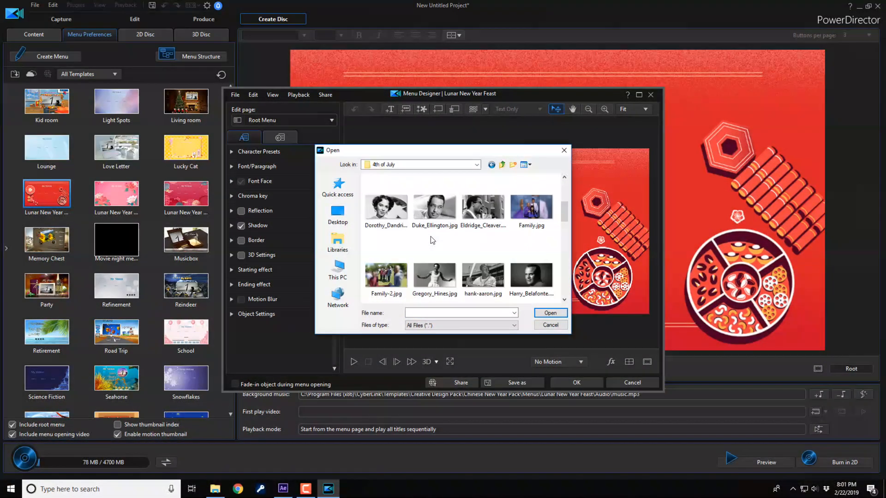
{"action": "left_click", "coordinate": [548, 313]}
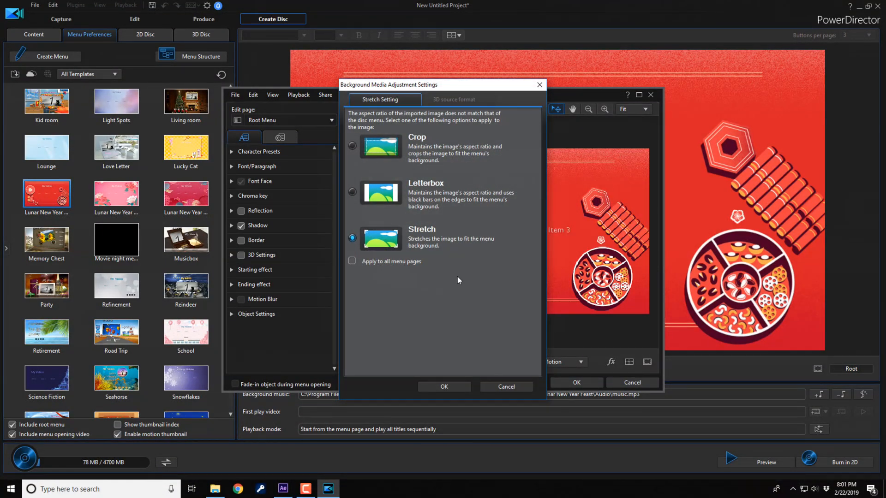
{"action": "mouse_move", "coordinate": [466, 172]}
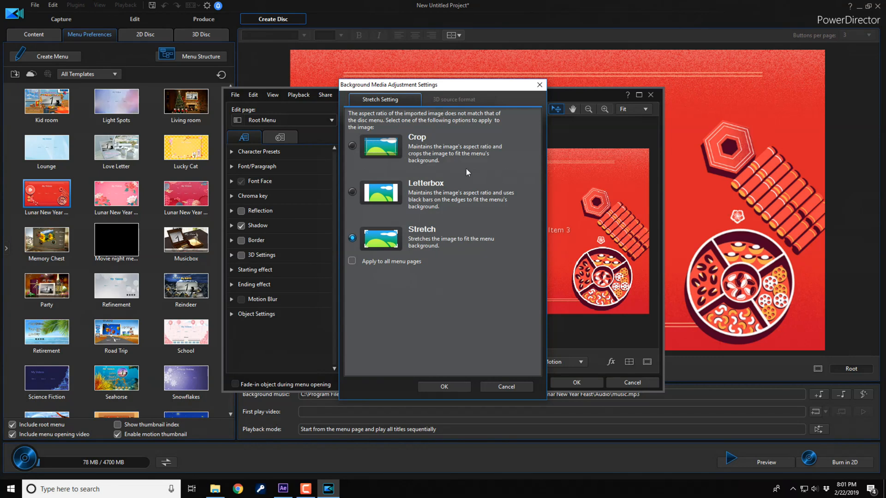
{"action": "mouse_move", "coordinate": [452, 250]}
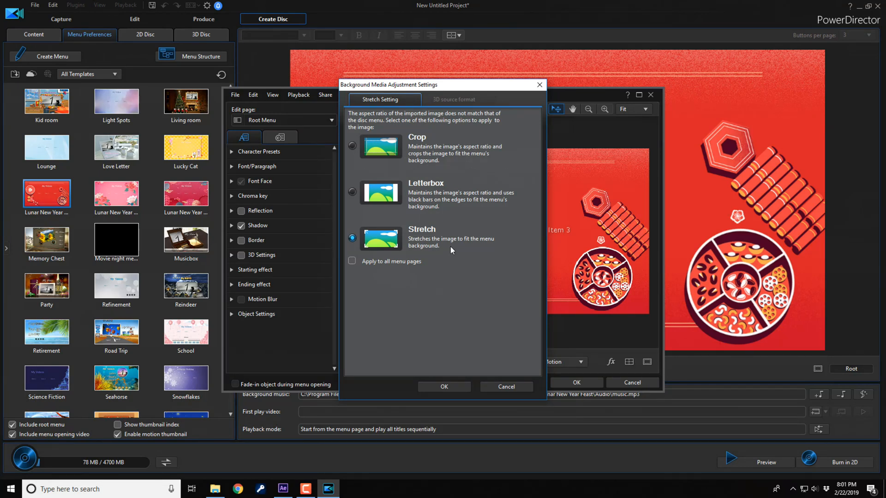
{"action": "mouse_move", "coordinate": [400, 276]}
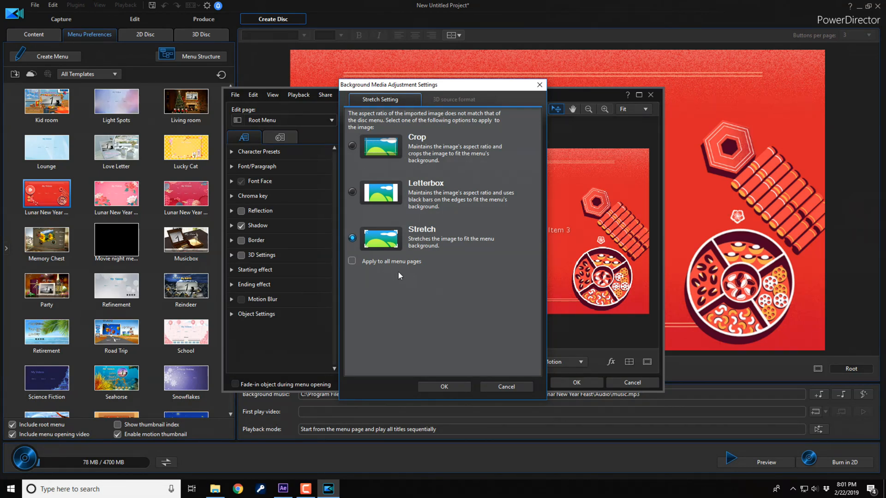
Keep Stretch fitting, apply the background to all menu pages, and confirm.
{"action": "left_click", "coordinate": [351, 261]}
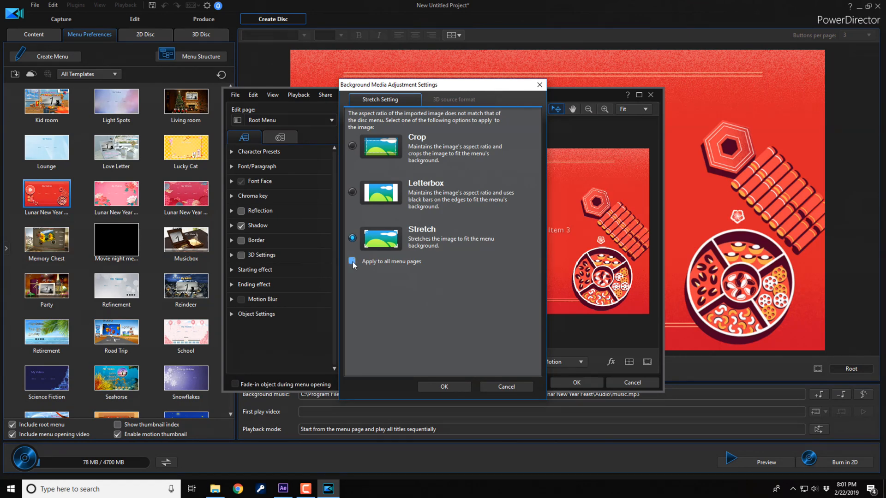
{"action": "left_click", "coordinate": [352, 261]}
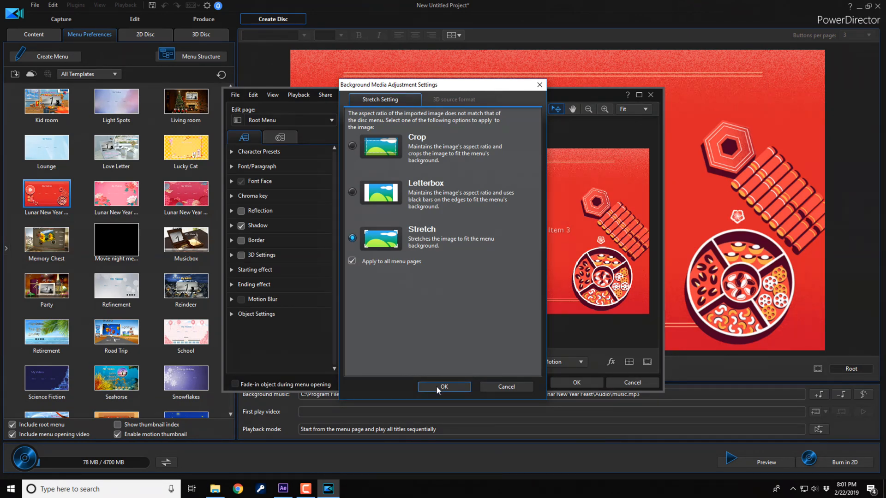
{"action": "left_click", "coordinate": [443, 387]}
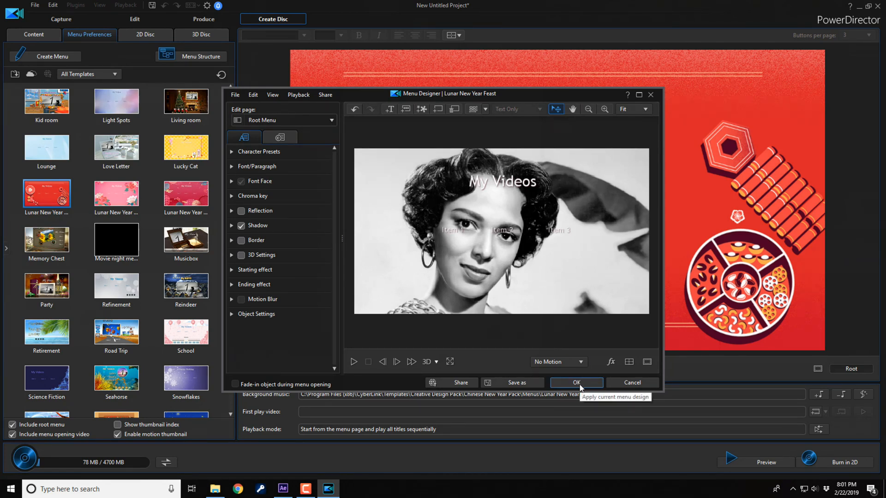
Review the portrait background in the preview and start saving as a template.
{"action": "left_click", "coordinate": [575, 382]}
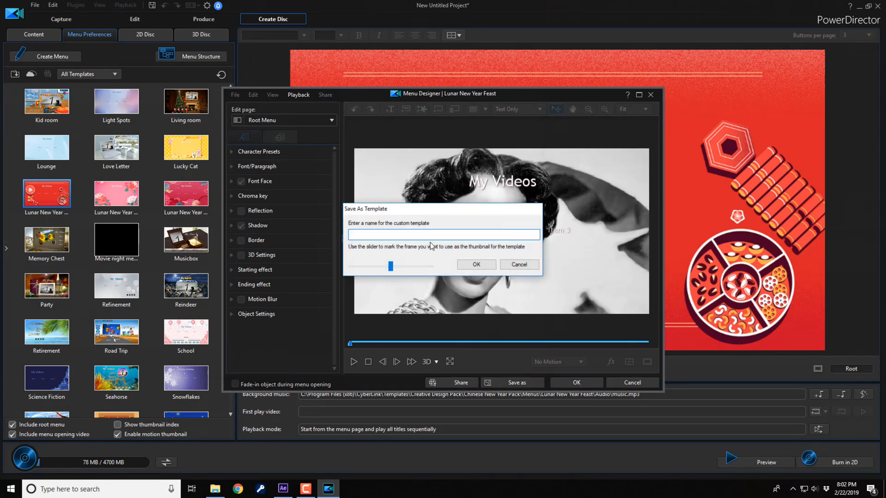
Name the custom template 'Dorothy' and confirm saving it.
{"action": "type", "text": "Dorothy"}
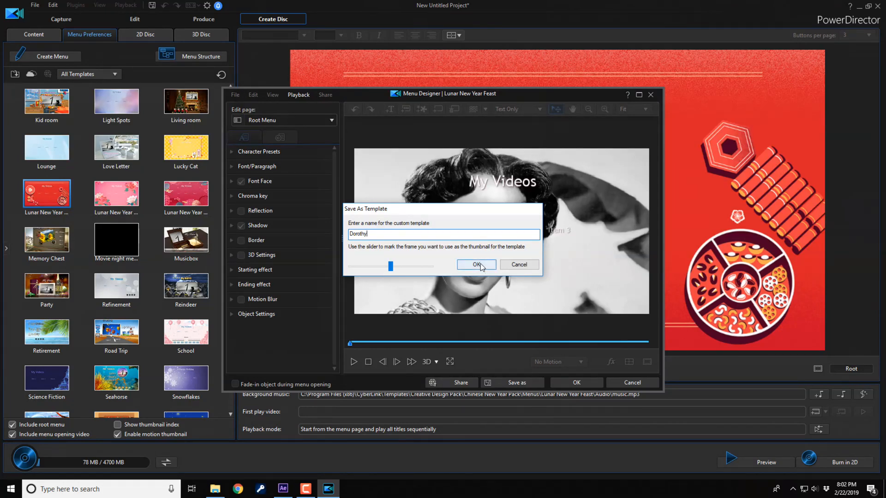
{"action": "left_click", "coordinate": [476, 265]}
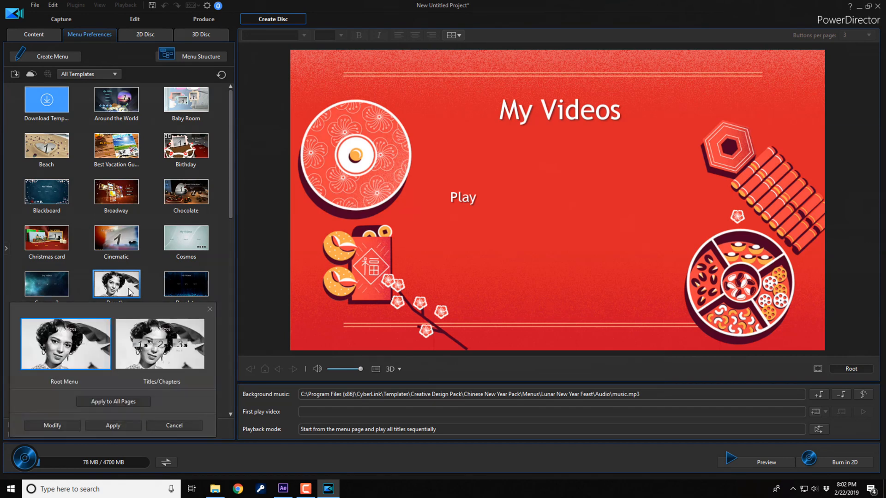
{"action": "mouse_move", "coordinate": [113, 401]}
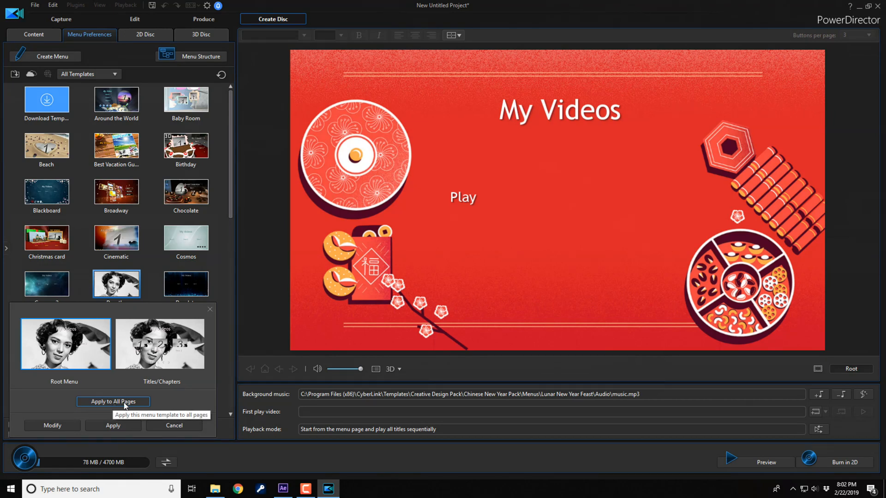
Apply the Dorothy template to all menu pages.
{"action": "left_click", "coordinate": [113, 402]}
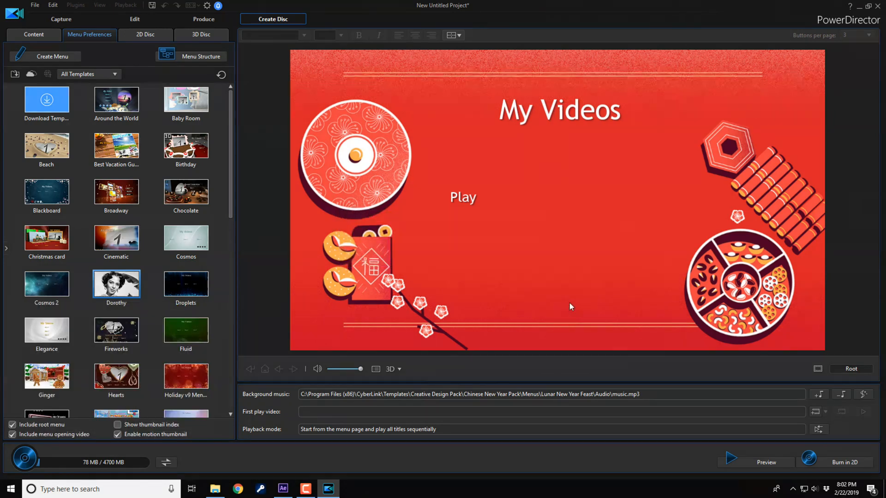